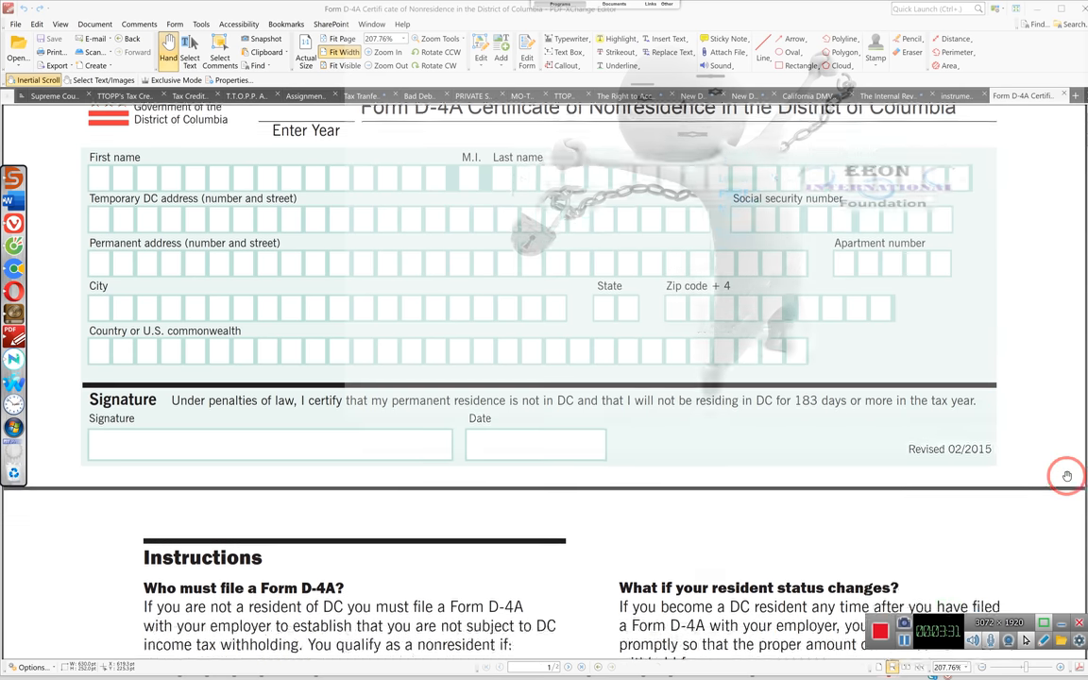
scroll("down", 3)
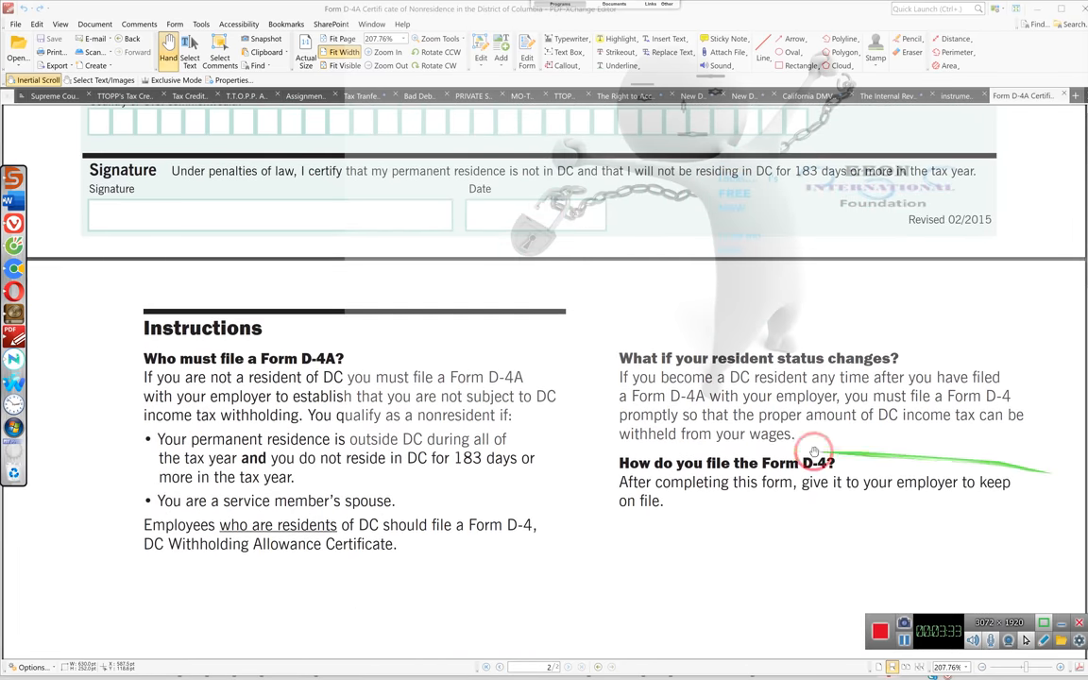
mouse_move(161, 376)
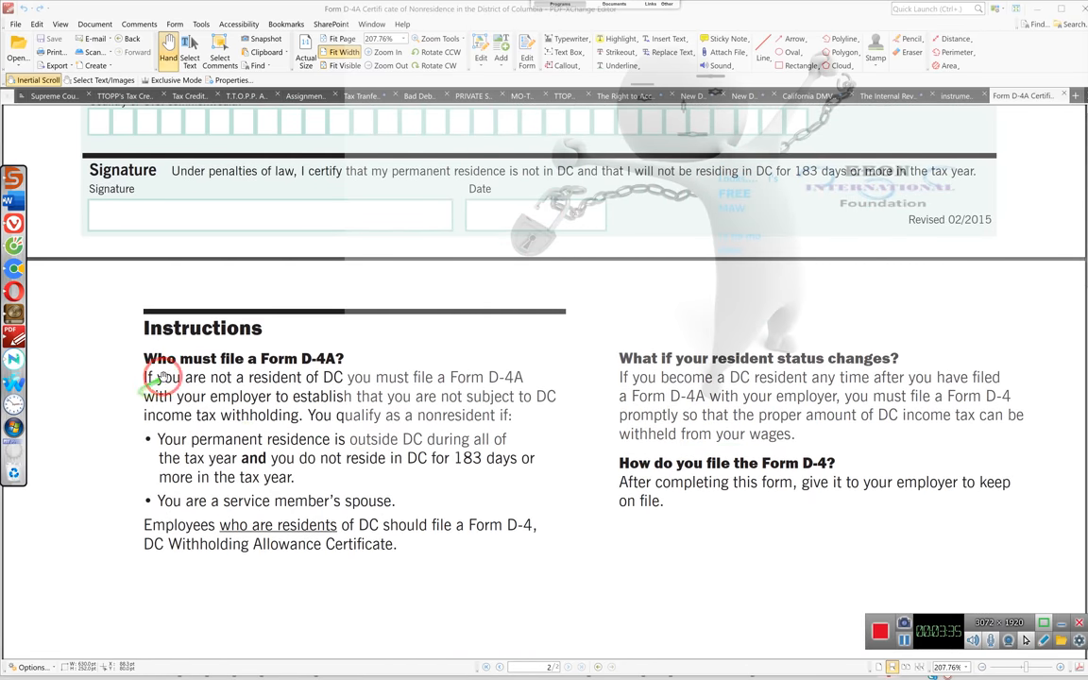
mouse_move(274, 368)
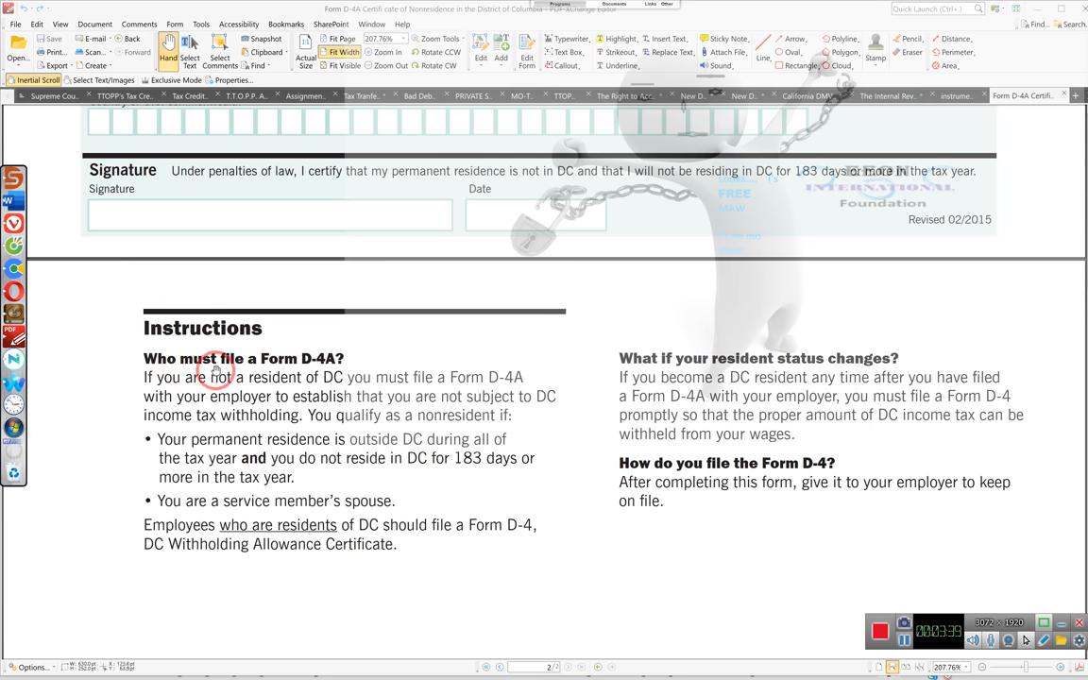
mouse_move(329, 367)
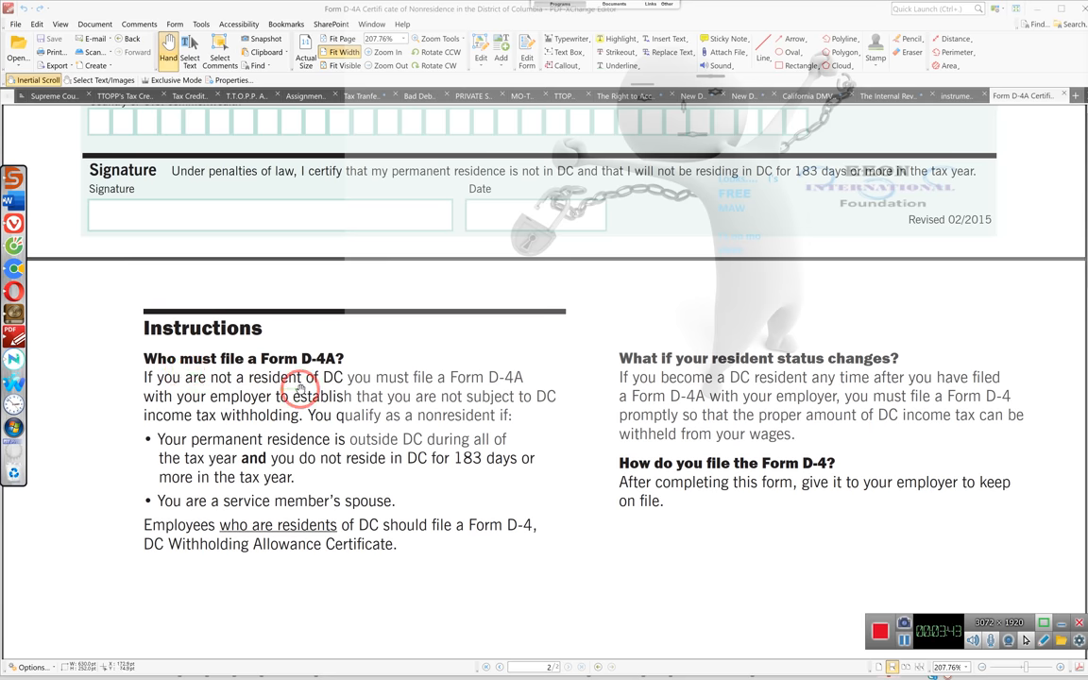
mouse_move(355, 385)
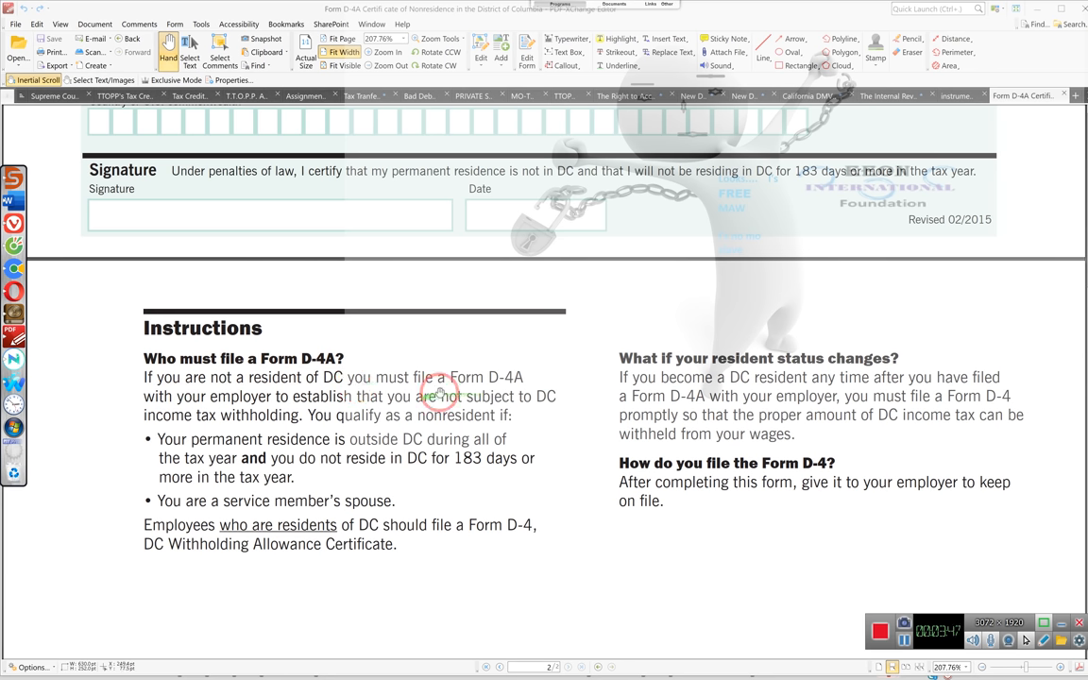
mouse_move(536, 391)
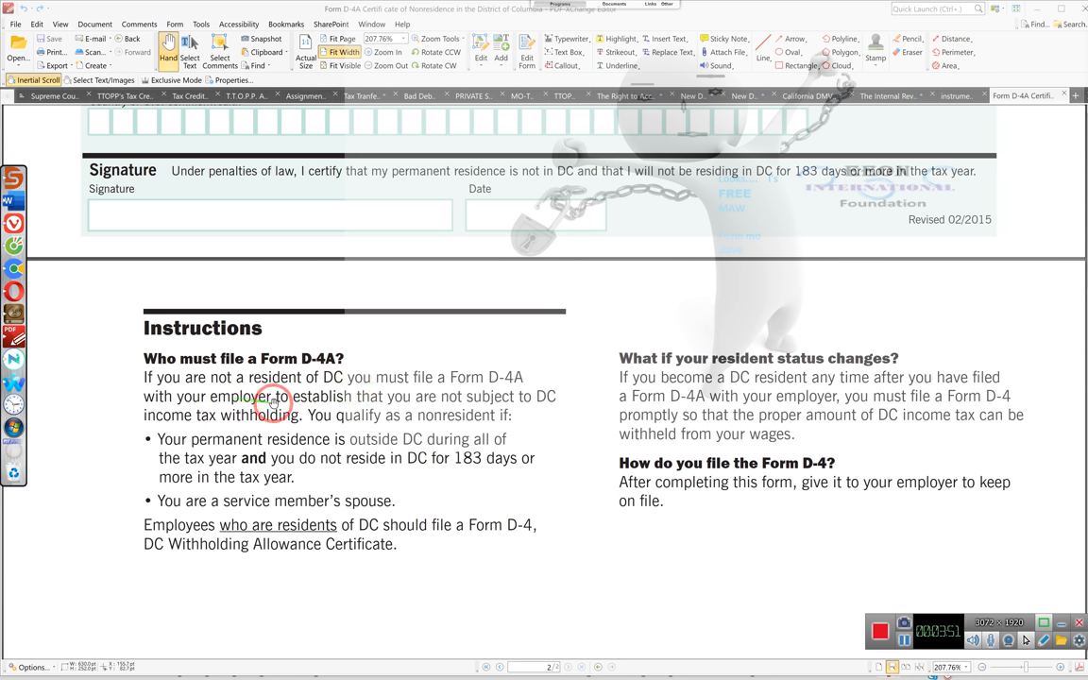
mouse_move(359, 405)
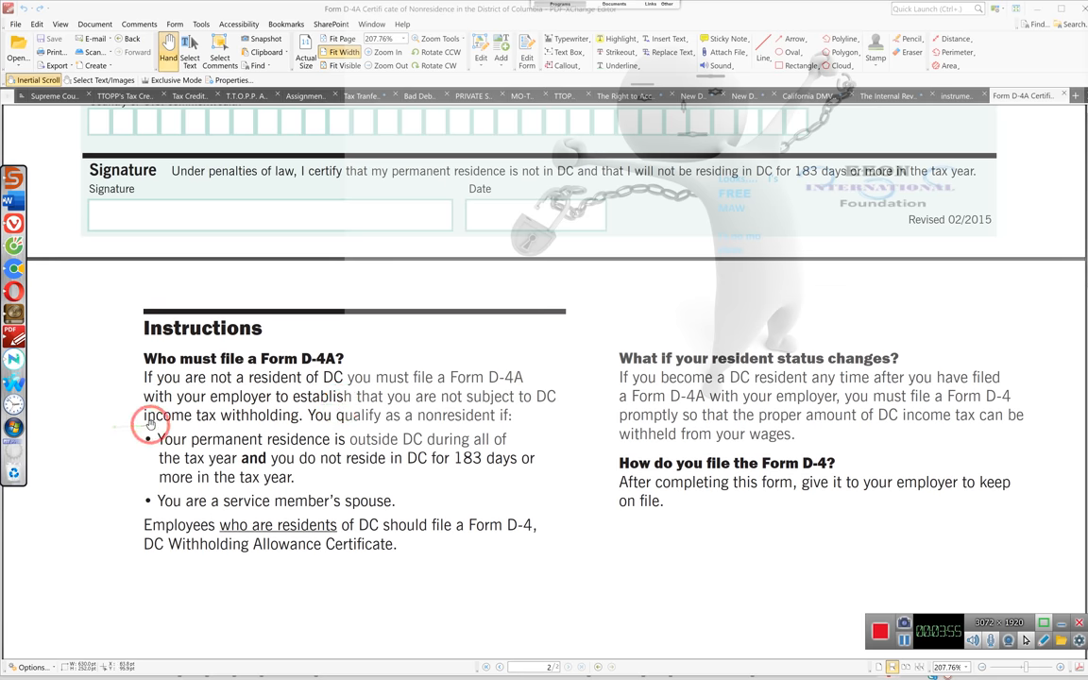
mouse_move(297, 419)
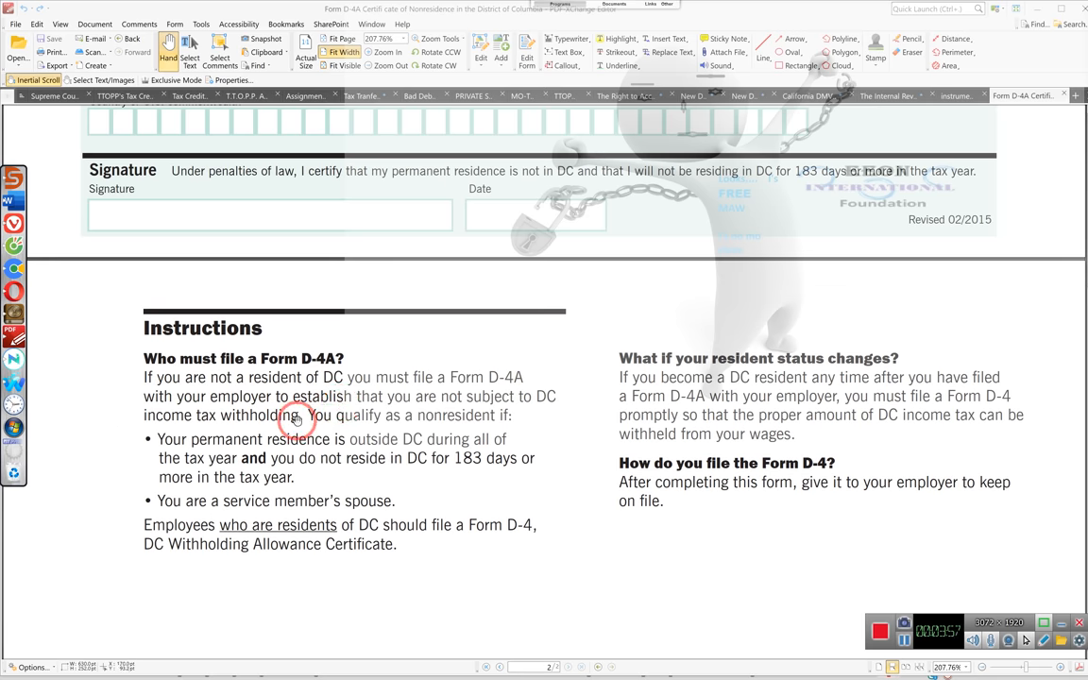